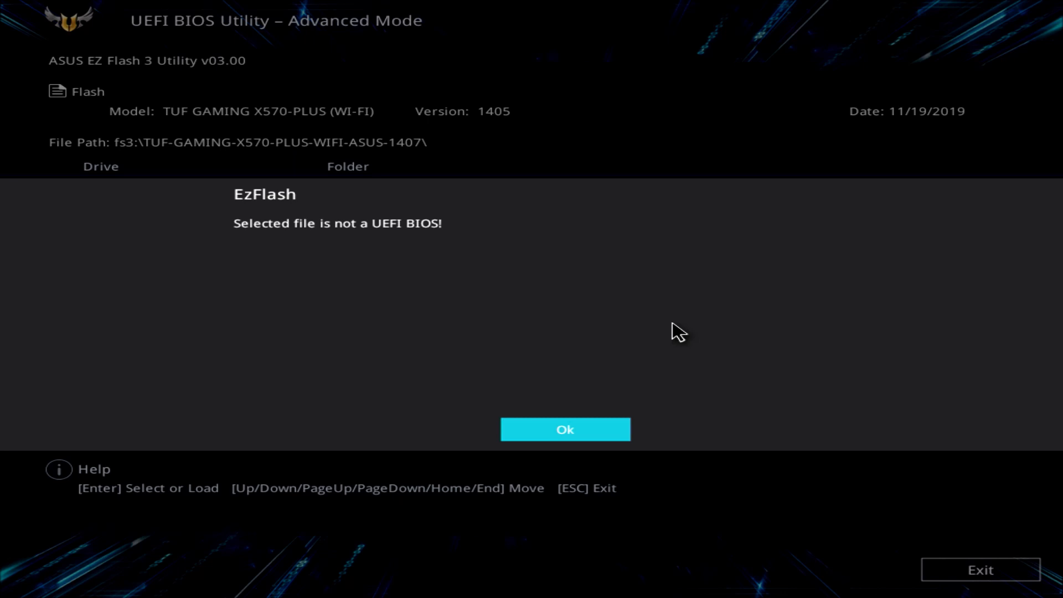
# Dismiss the 'not a UEFI BIOS' error and retry reading the 1407 BIOS file.
pyautogui.click(564, 429)
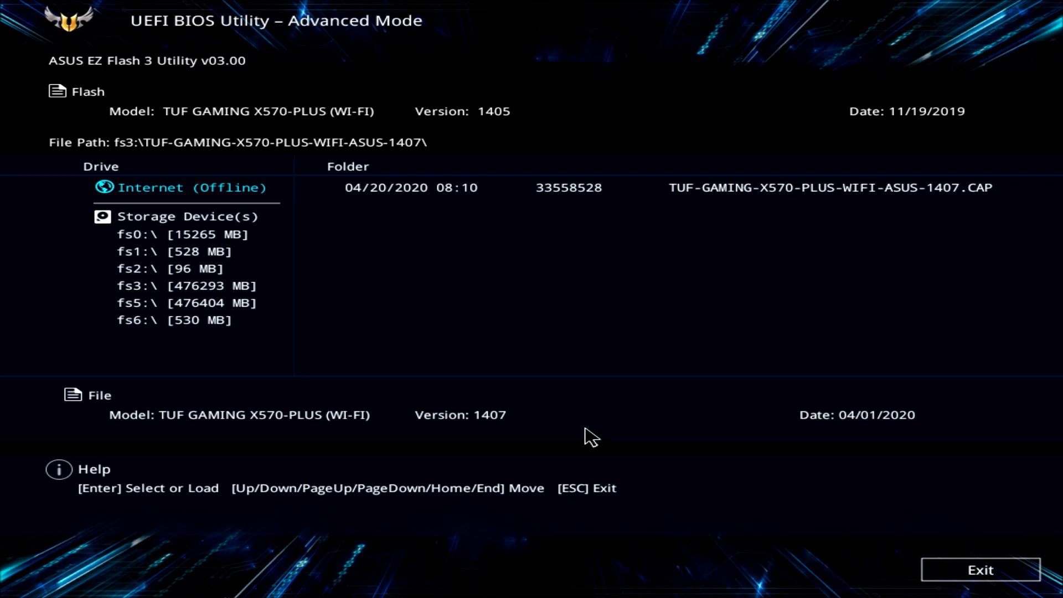
pyautogui.moveTo(580, 434)
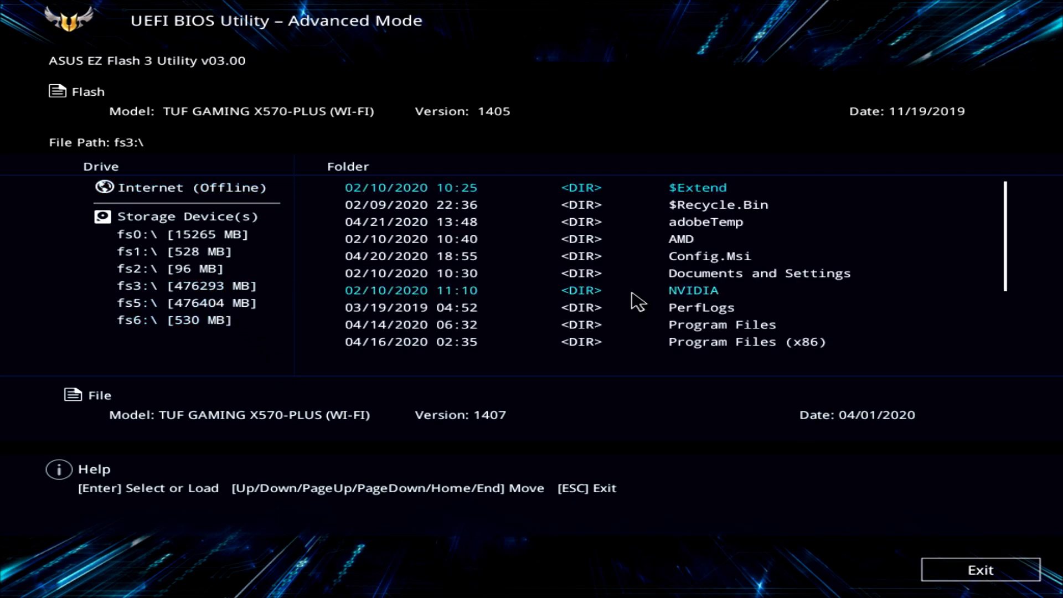
pyautogui.doubleClick(692, 188)
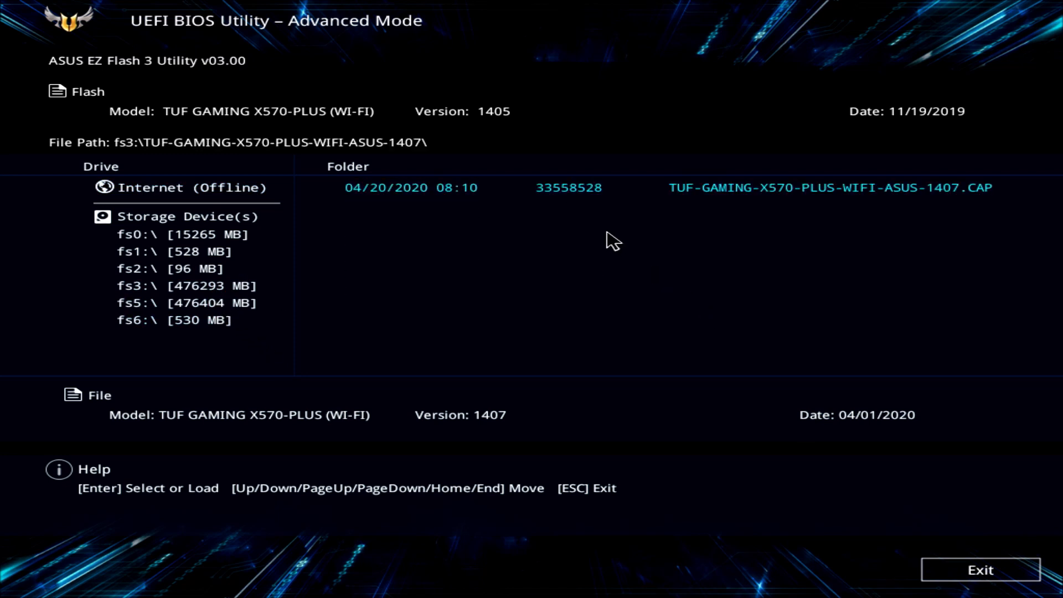
pyautogui.click(829, 188)
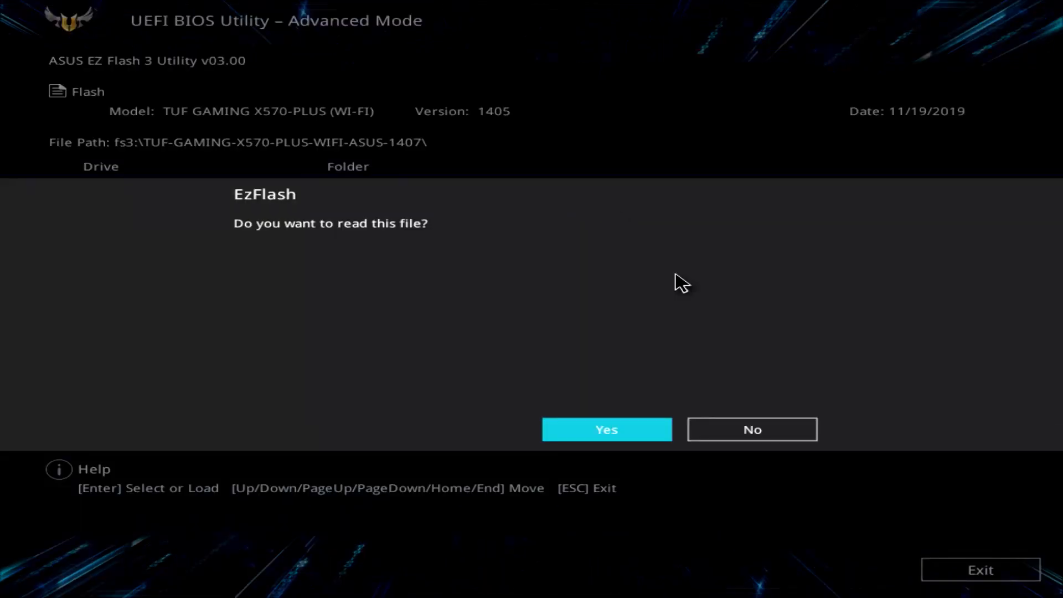
pyautogui.click(605, 429)
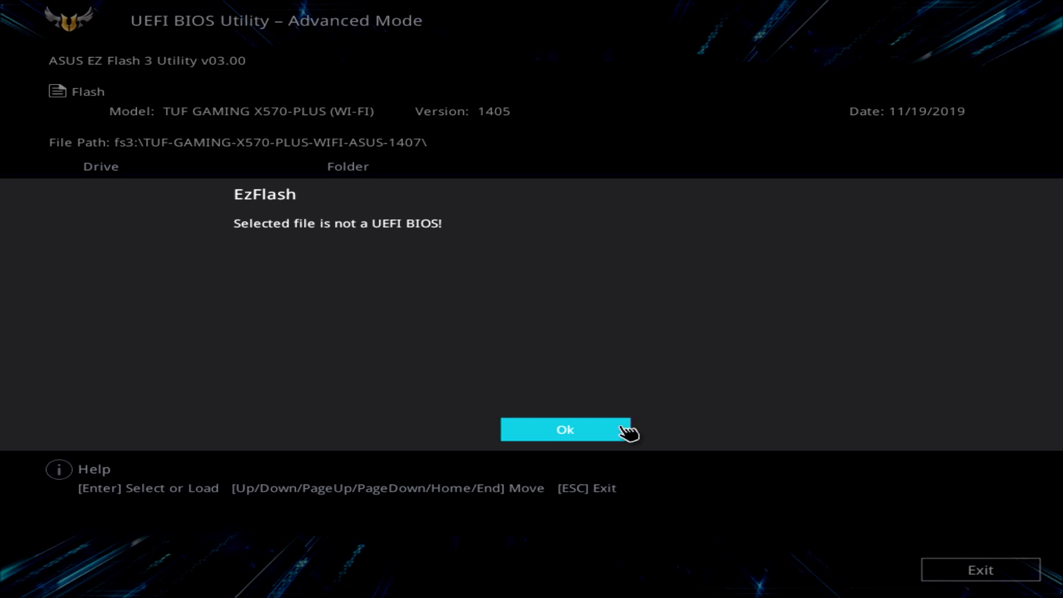
# Dismiss the error again, exit EZ Flash 3 and quit the BIOS without saving.
pyautogui.click(567, 429)
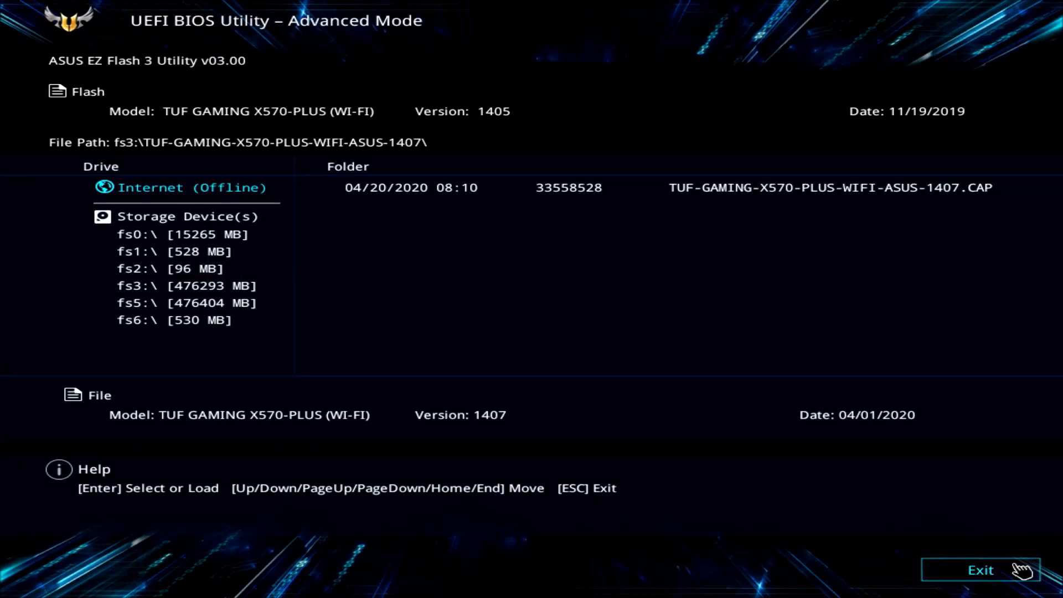
pyautogui.click(981, 570)
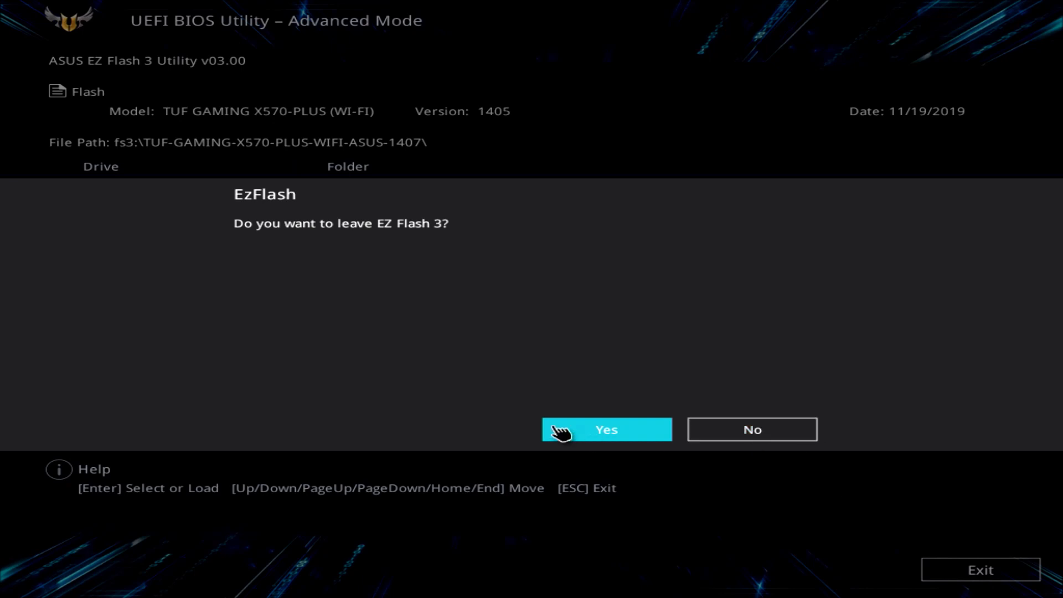
pyautogui.click(605, 429)
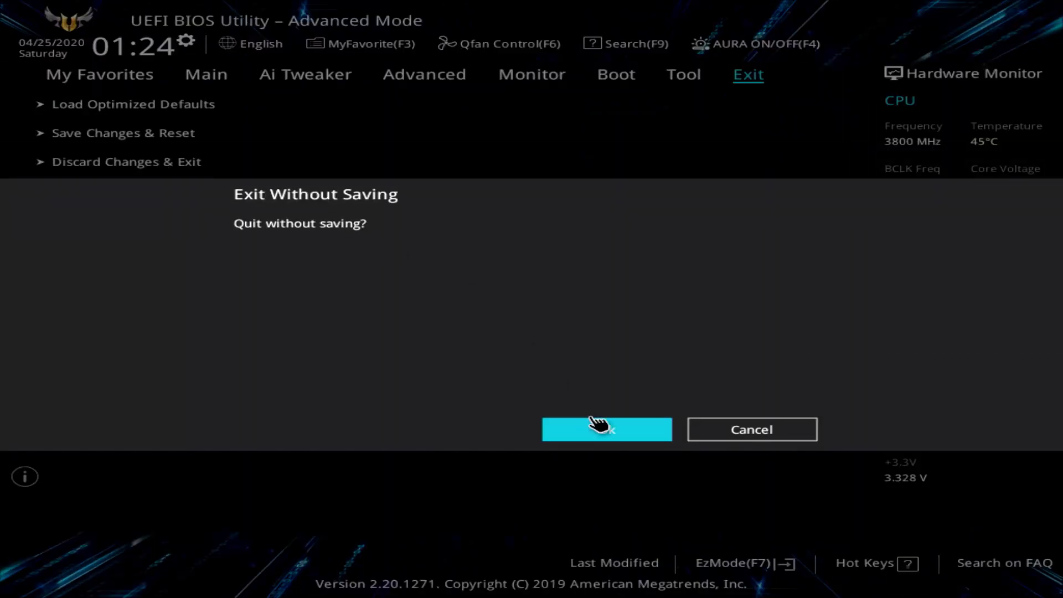
pyautogui.click(605, 429)
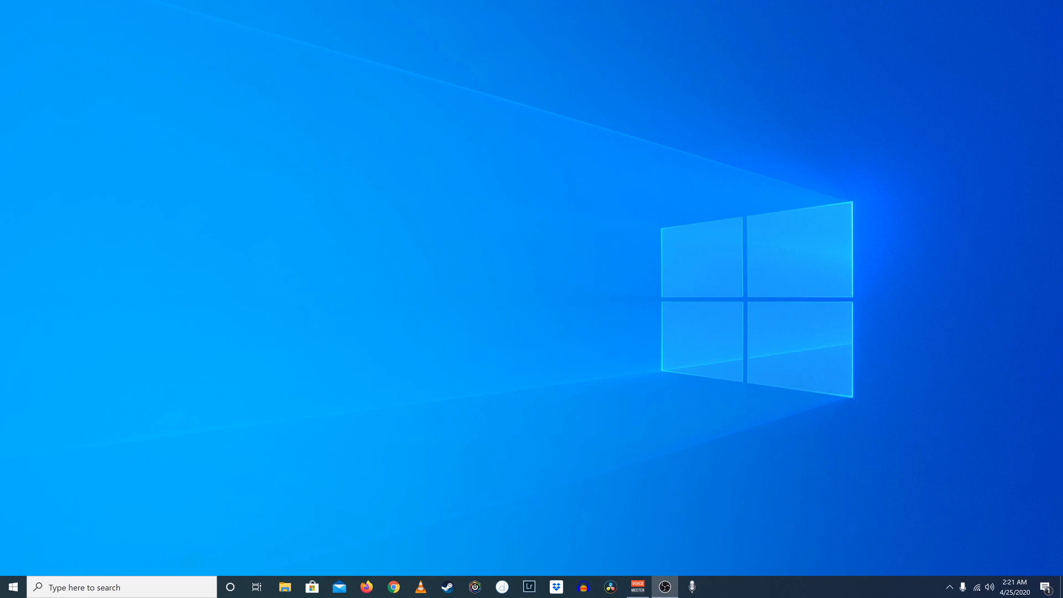
pyautogui.moveTo(684, 384)
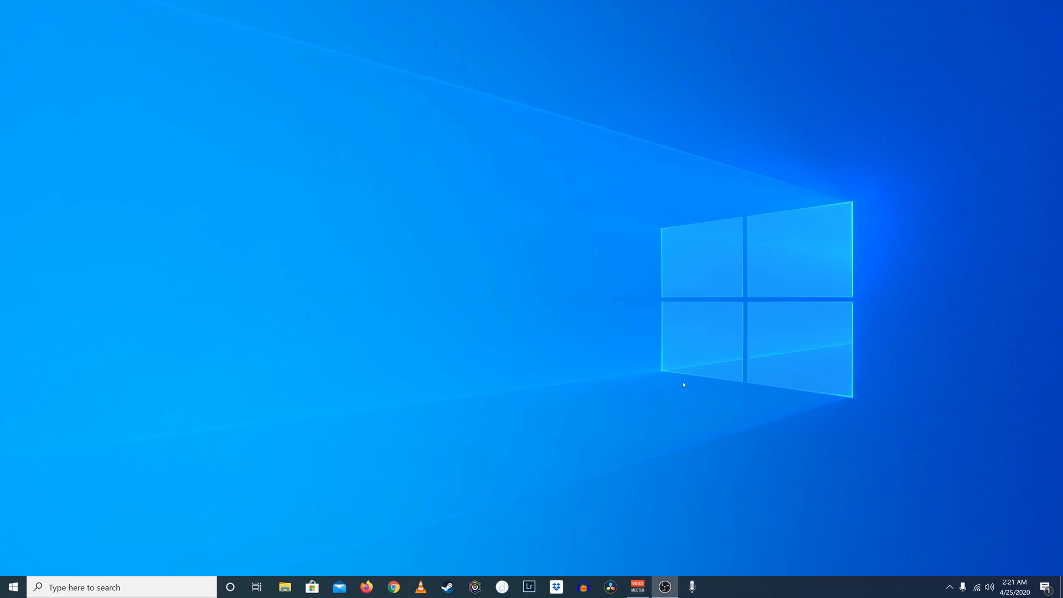
pyautogui.moveTo(619, 457)
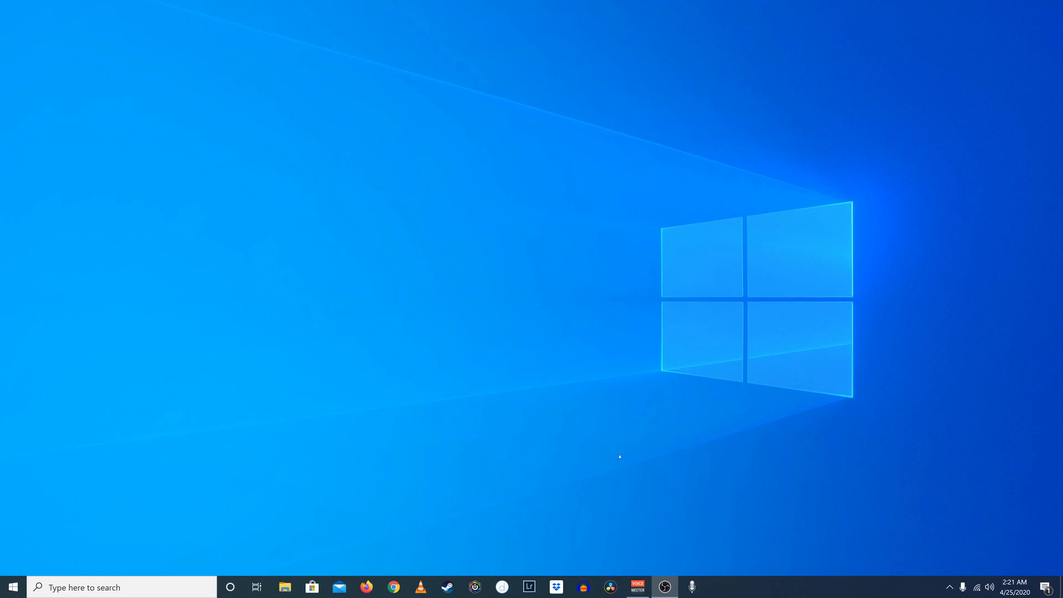
pyautogui.moveTo(407, 507)
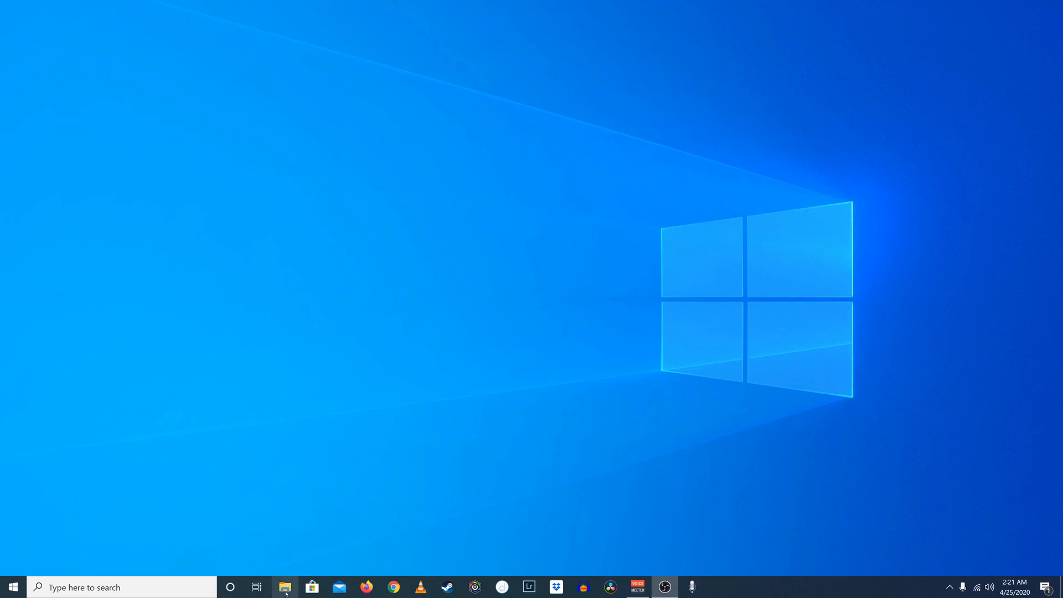
# Launch File Explorer at Quick access and select the CRUZER (F:) drive.
pyautogui.click(284, 587)
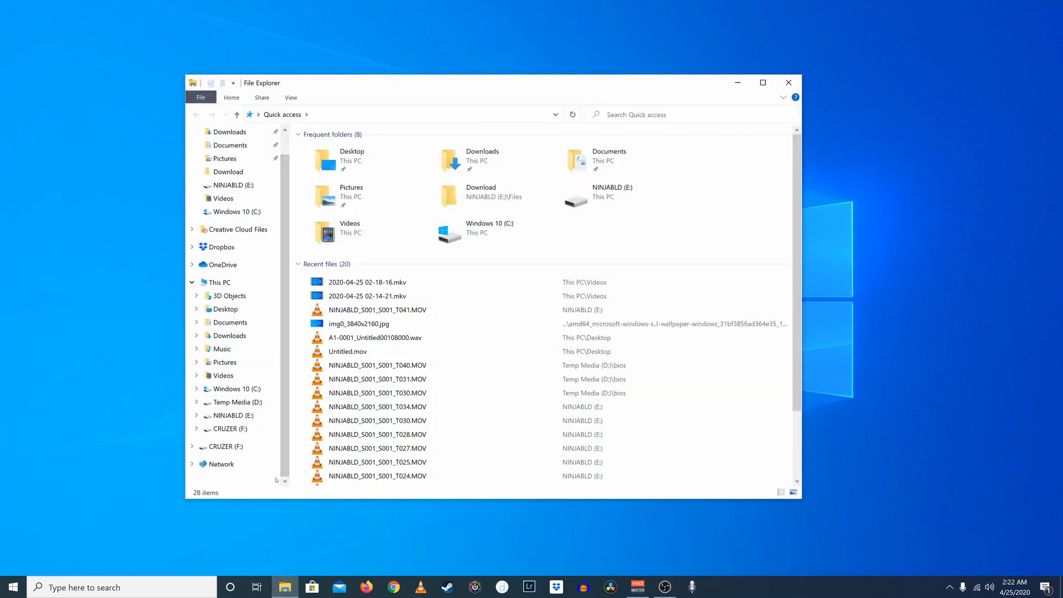
pyautogui.click(227, 429)
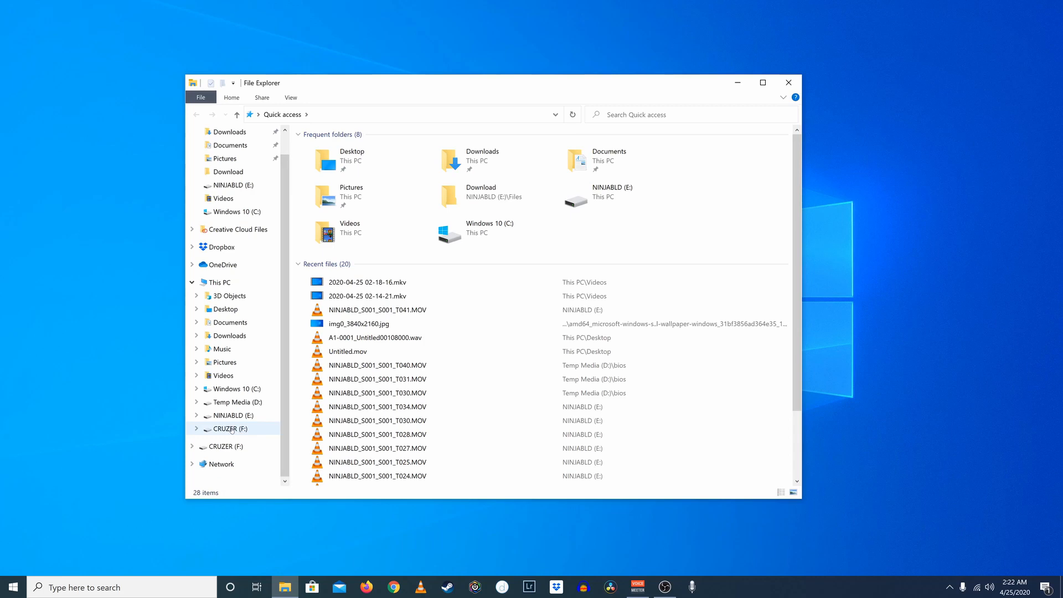
# Quick-format CRUZER (F:) as FAT32, accepting the erase warning and completion notice.
pyautogui.rightClick(227, 428)
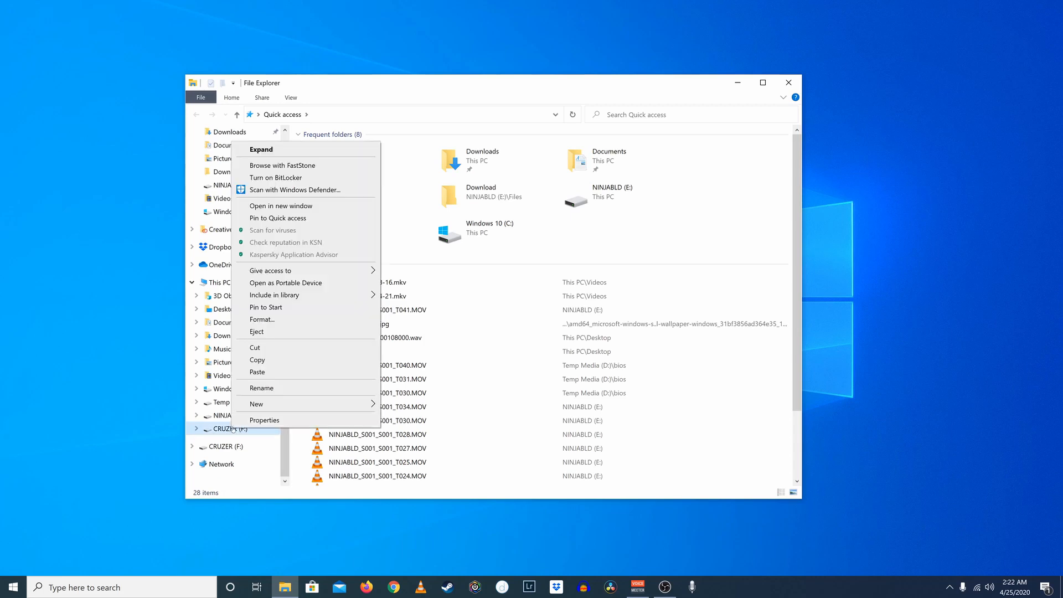
pyautogui.click(262, 320)
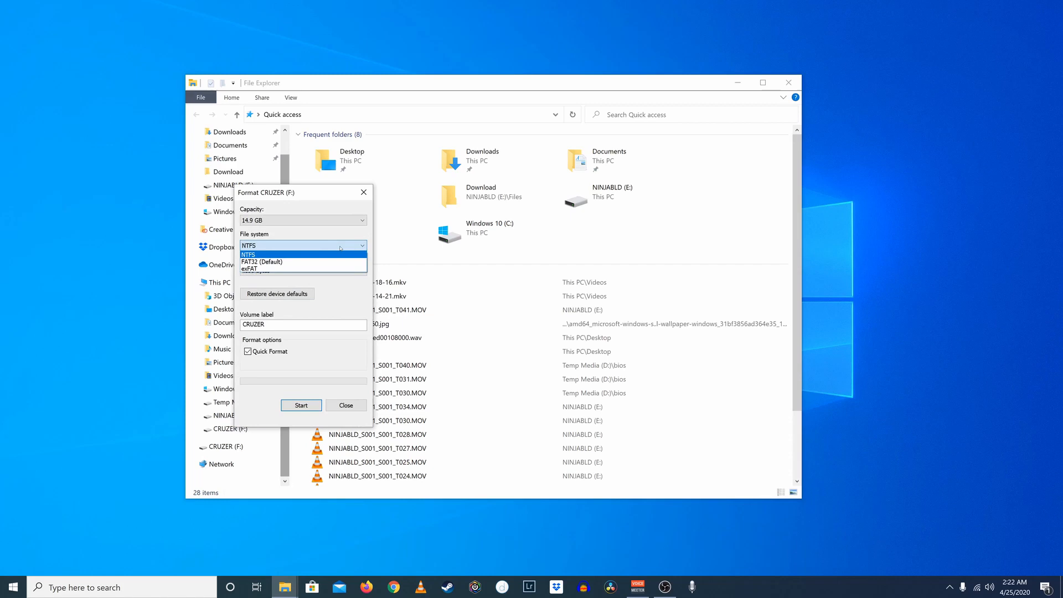
pyautogui.click(262, 262)
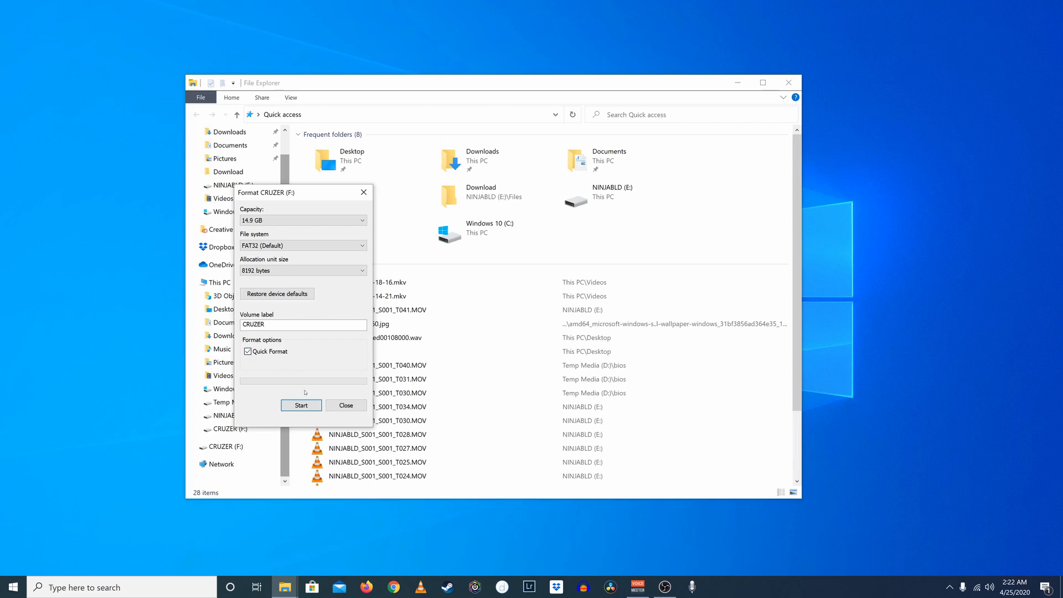
pyautogui.click(301, 405)
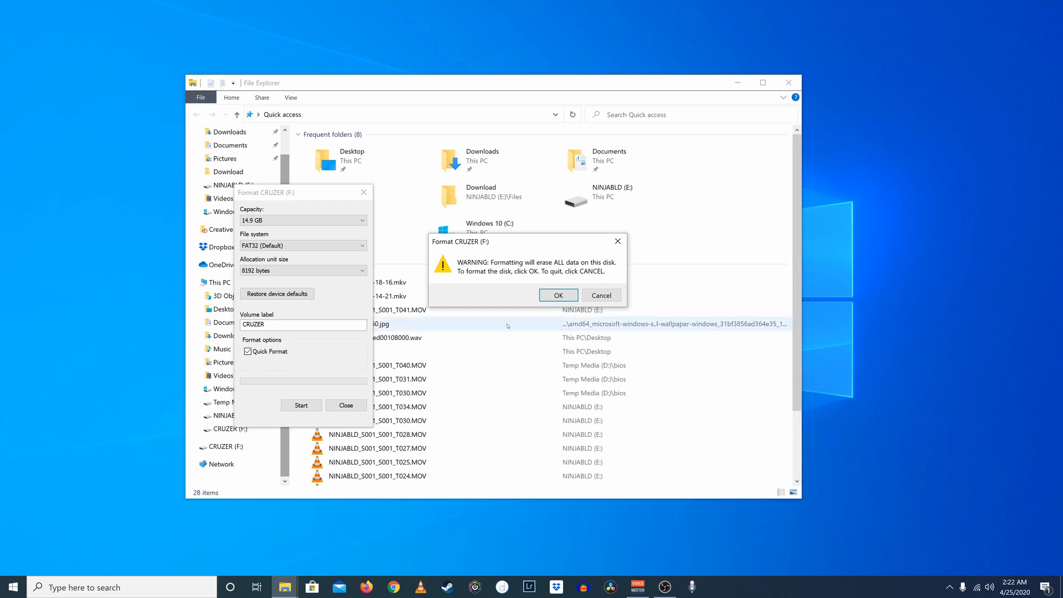
pyautogui.click(558, 295)
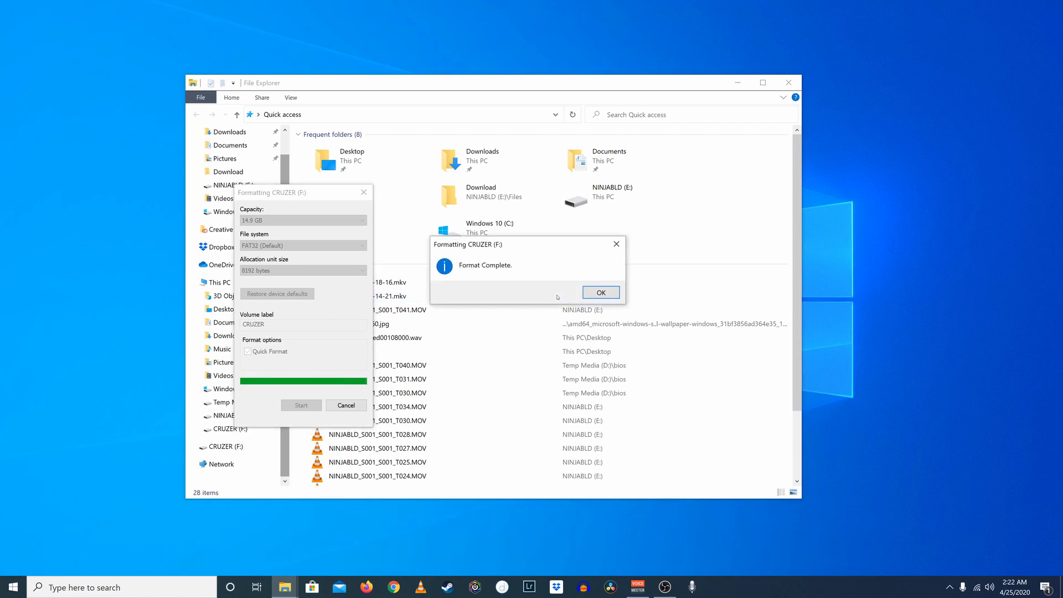
pyautogui.click(599, 292)
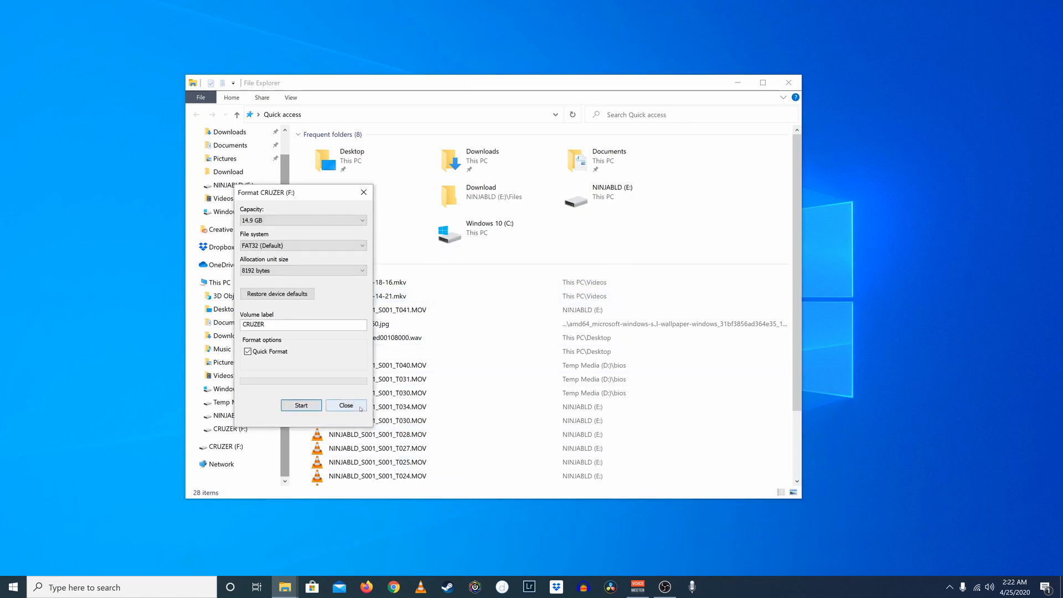
# Close the finished Format dialog and the File Explorer window.
pyautogui.click(344, 405)
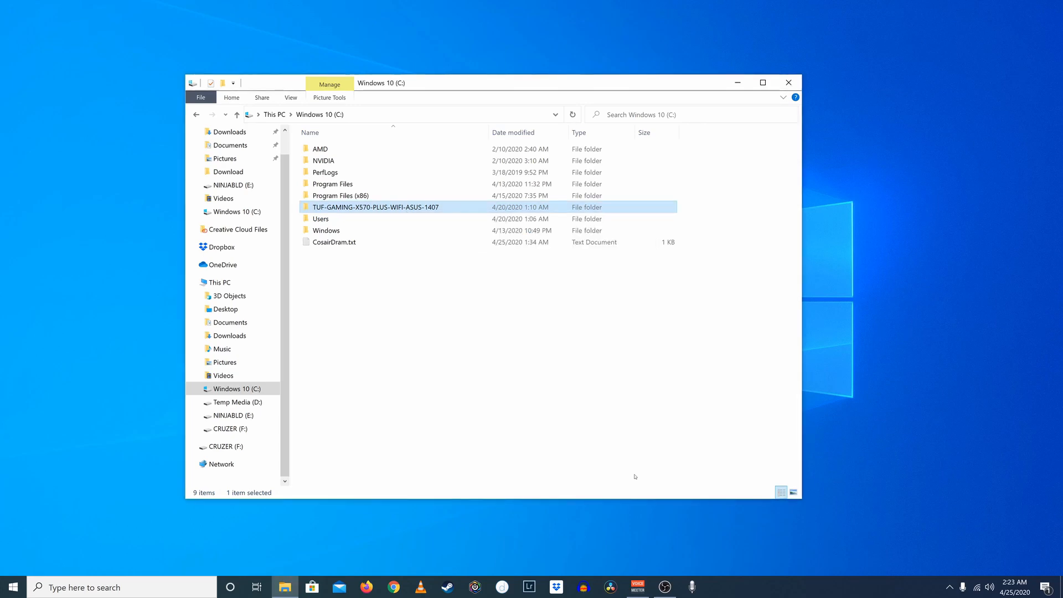
pyautogui.click(788, 82)
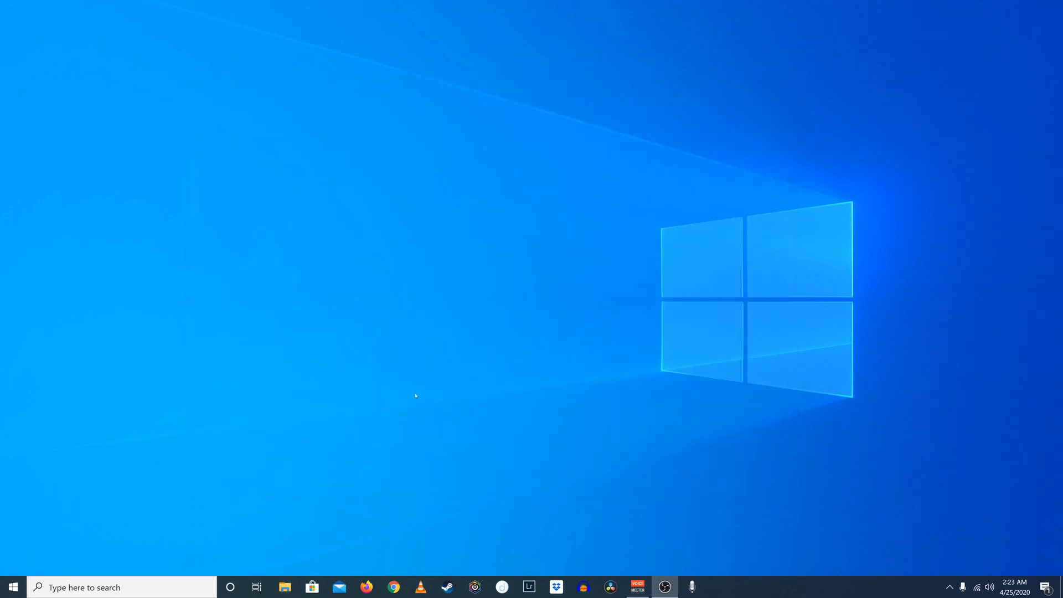
pyautogui.moveTo(373, 433)
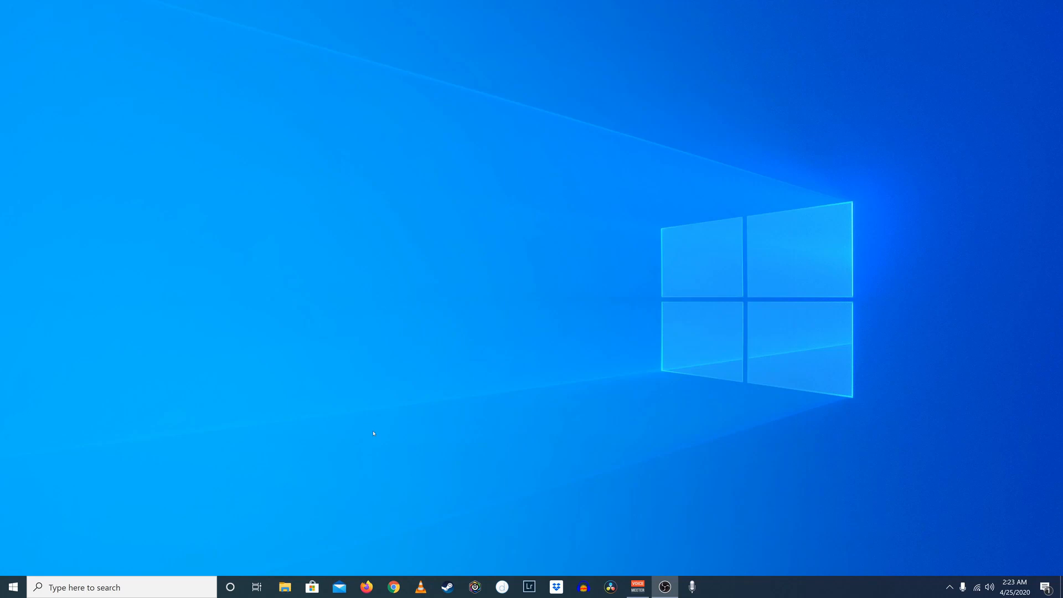
# From the BIOS Tool page, start ASUS EZ Flash 3 Utility to browse the fs0 drive.
pyautogui.click(12, 587)
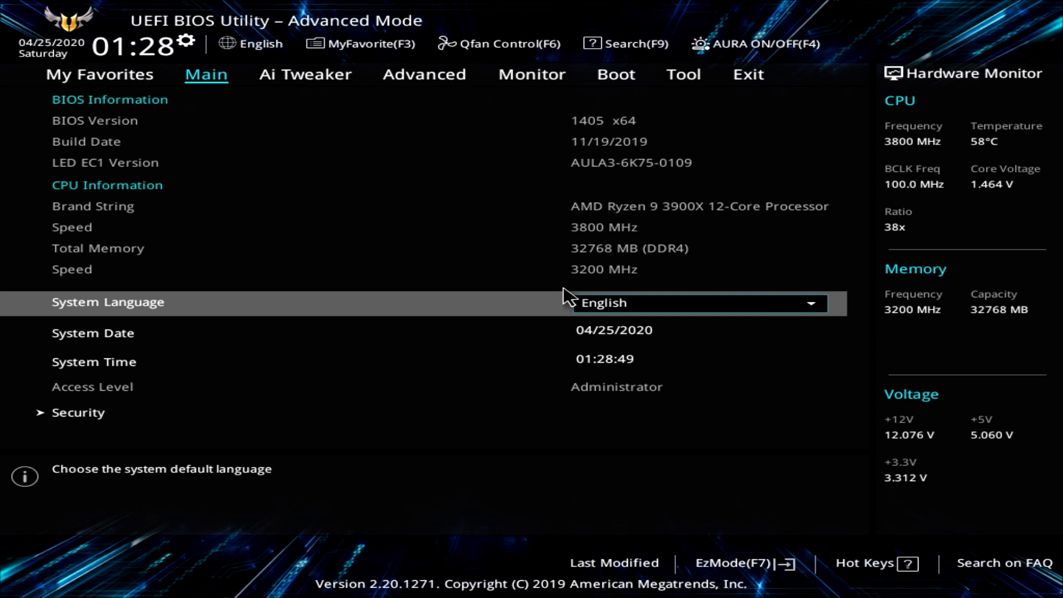
pyautogui.moveTo(653, 118)
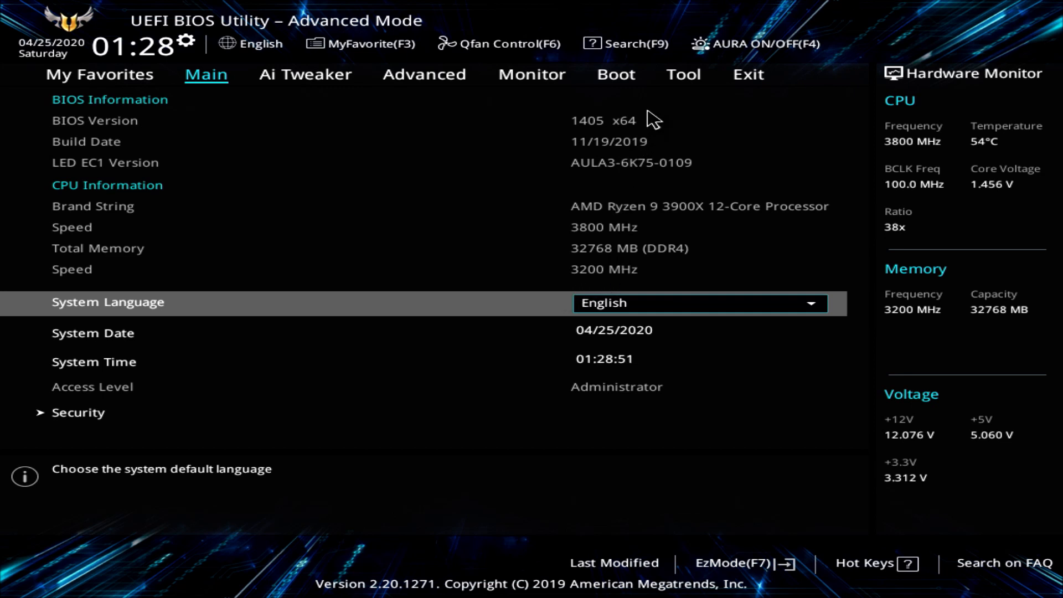
pyautogui.click(684, 74)
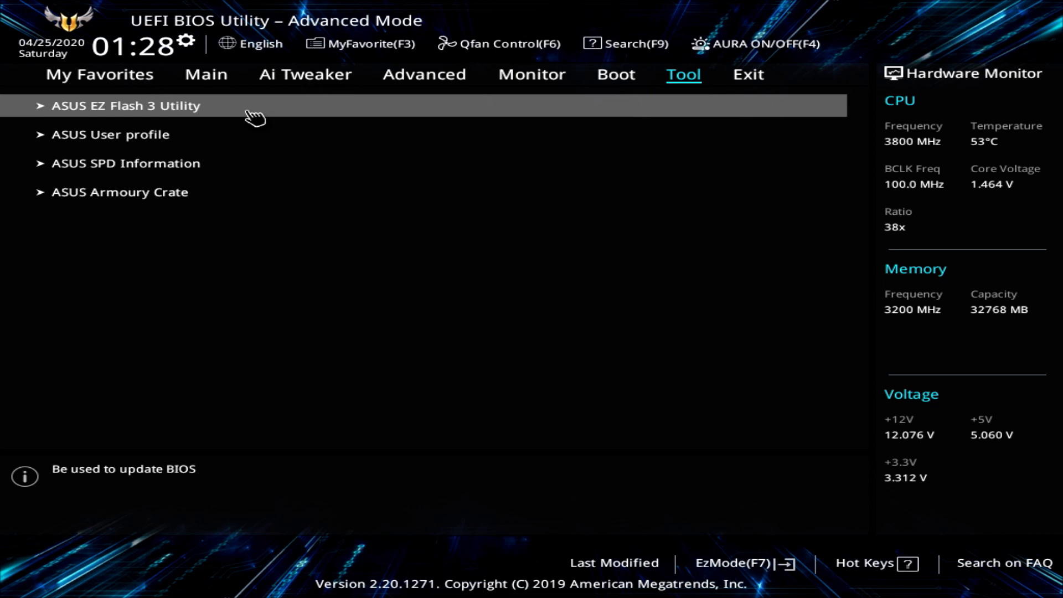
pyautogui.click(126, 106)
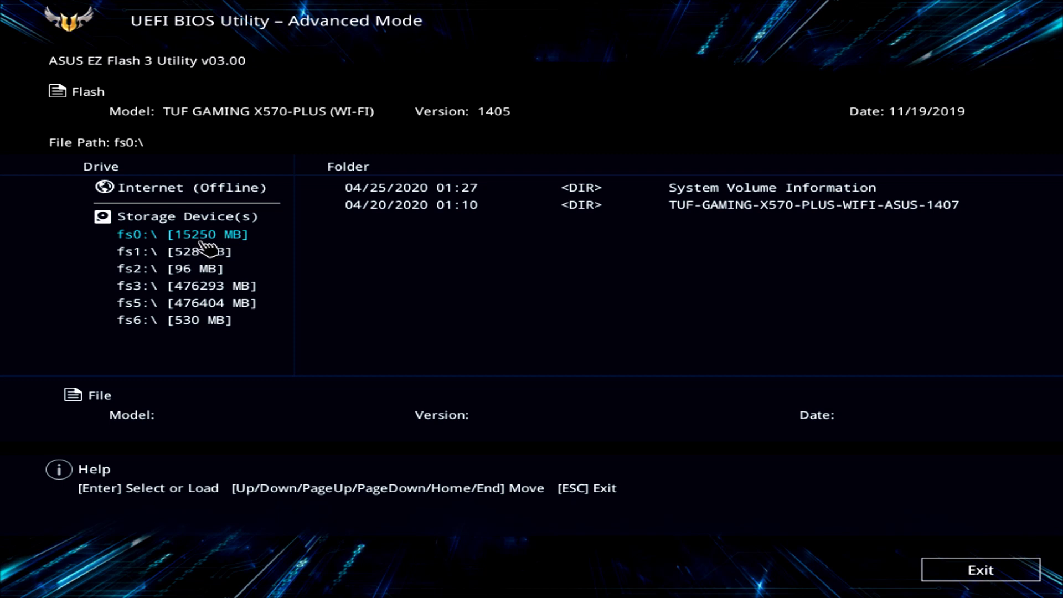
pyautogui.moveTo(227, 244)
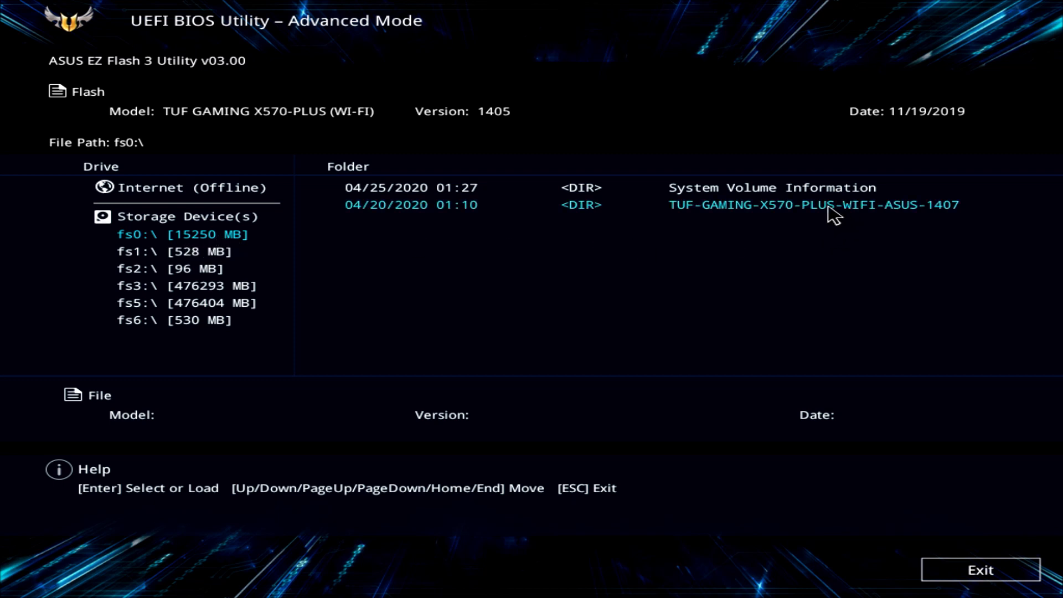
# Enter the TUF-GAMING-X570-PLUS-WIFI-ASUS-1407 folder and agree to read the 1407 BIOS file.
pyautogui.doubleClick(804, 205)
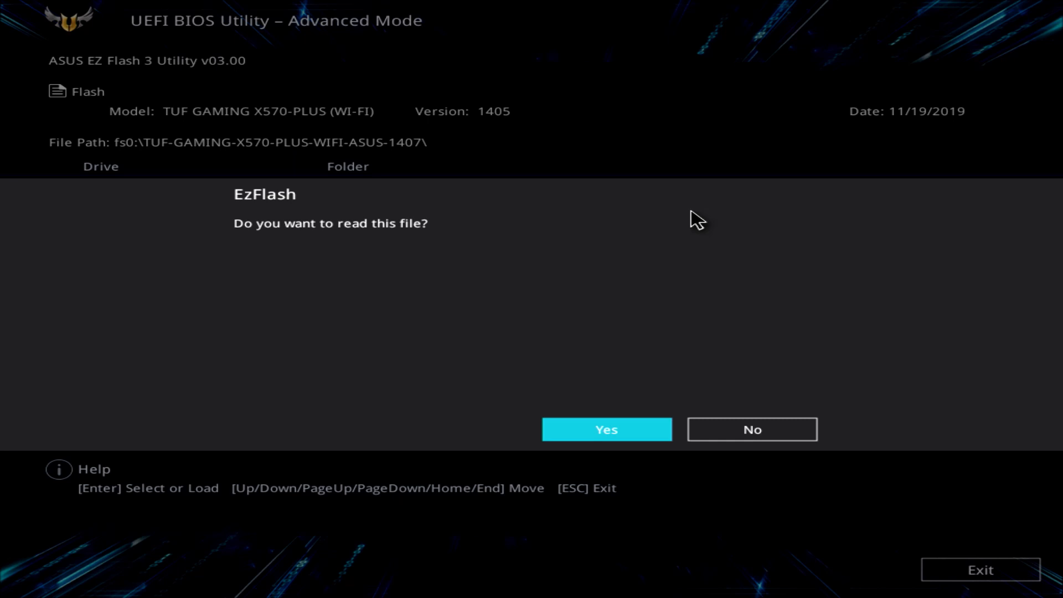
pyautogui.moveTo(703, 302)
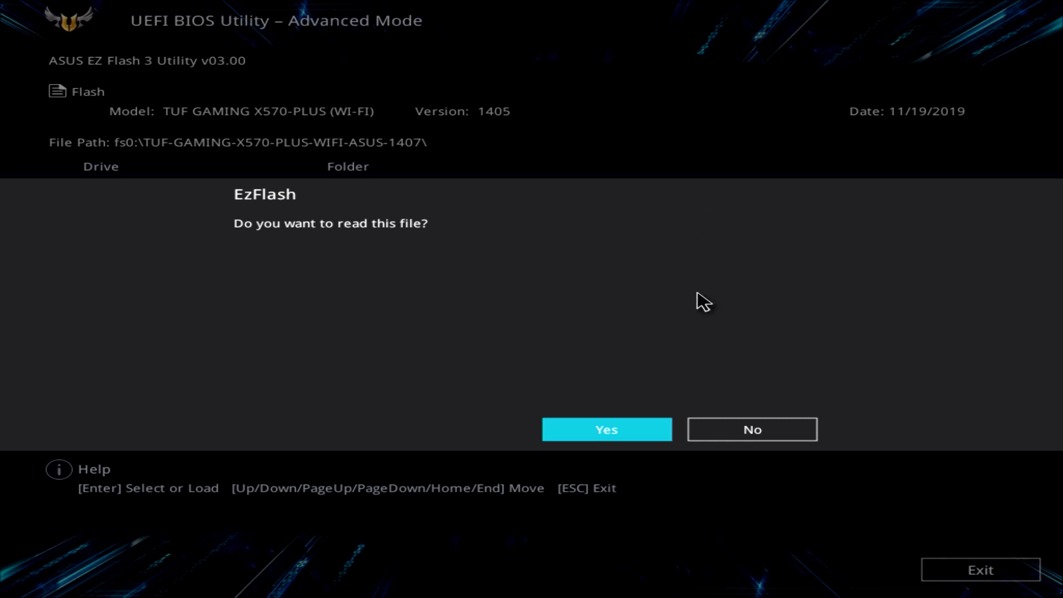
pyautogui.moveTo(634, 431)
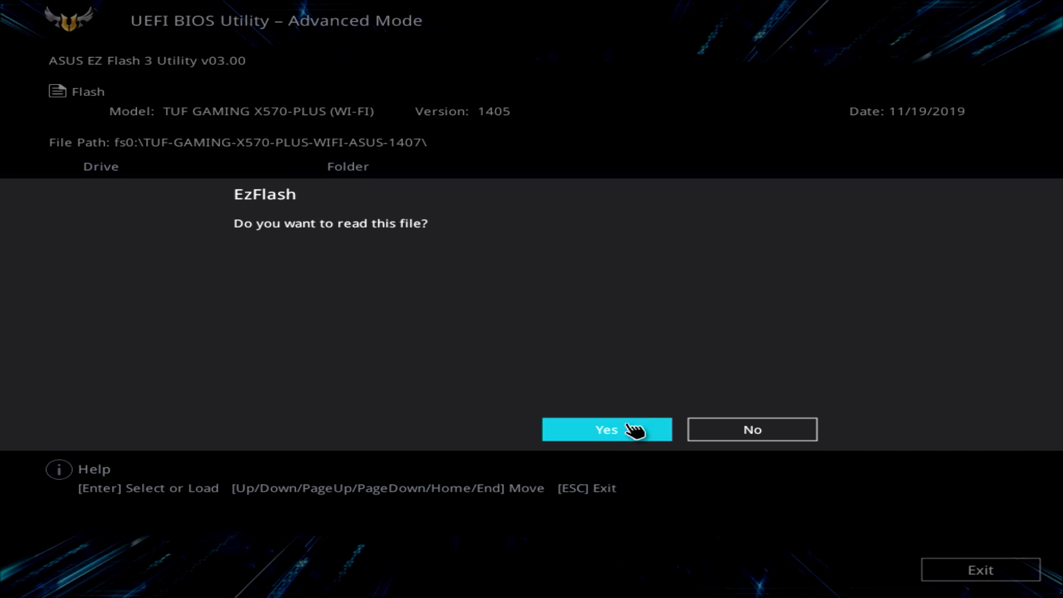
pyautogui.click(605, 429)
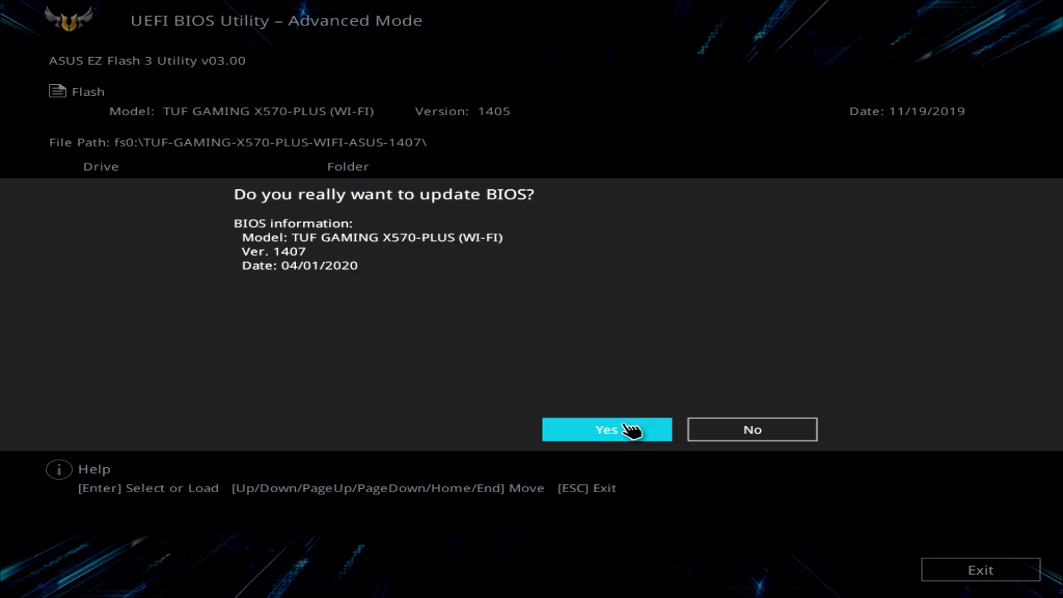